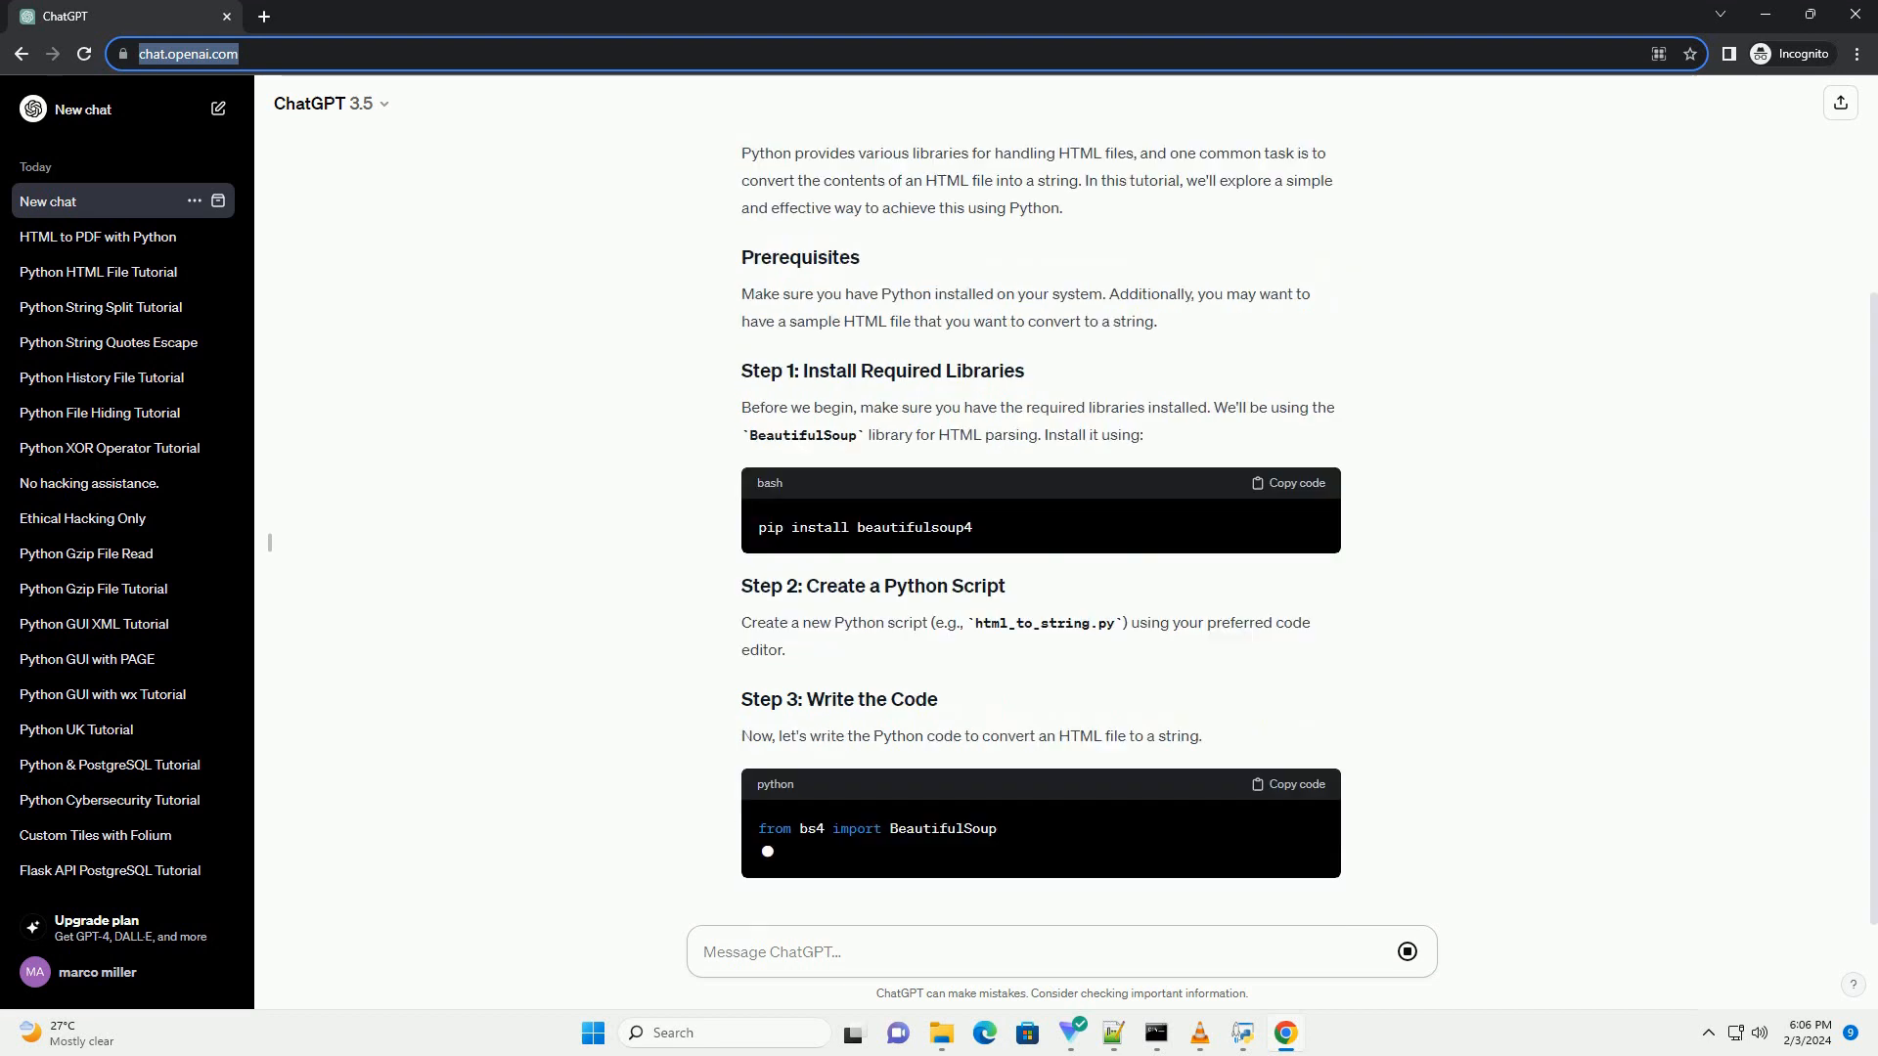
Step: Scroll down to follow the streaming Step 3 code block with the BeautifulSoup file-reading function
scroll(down, 3)
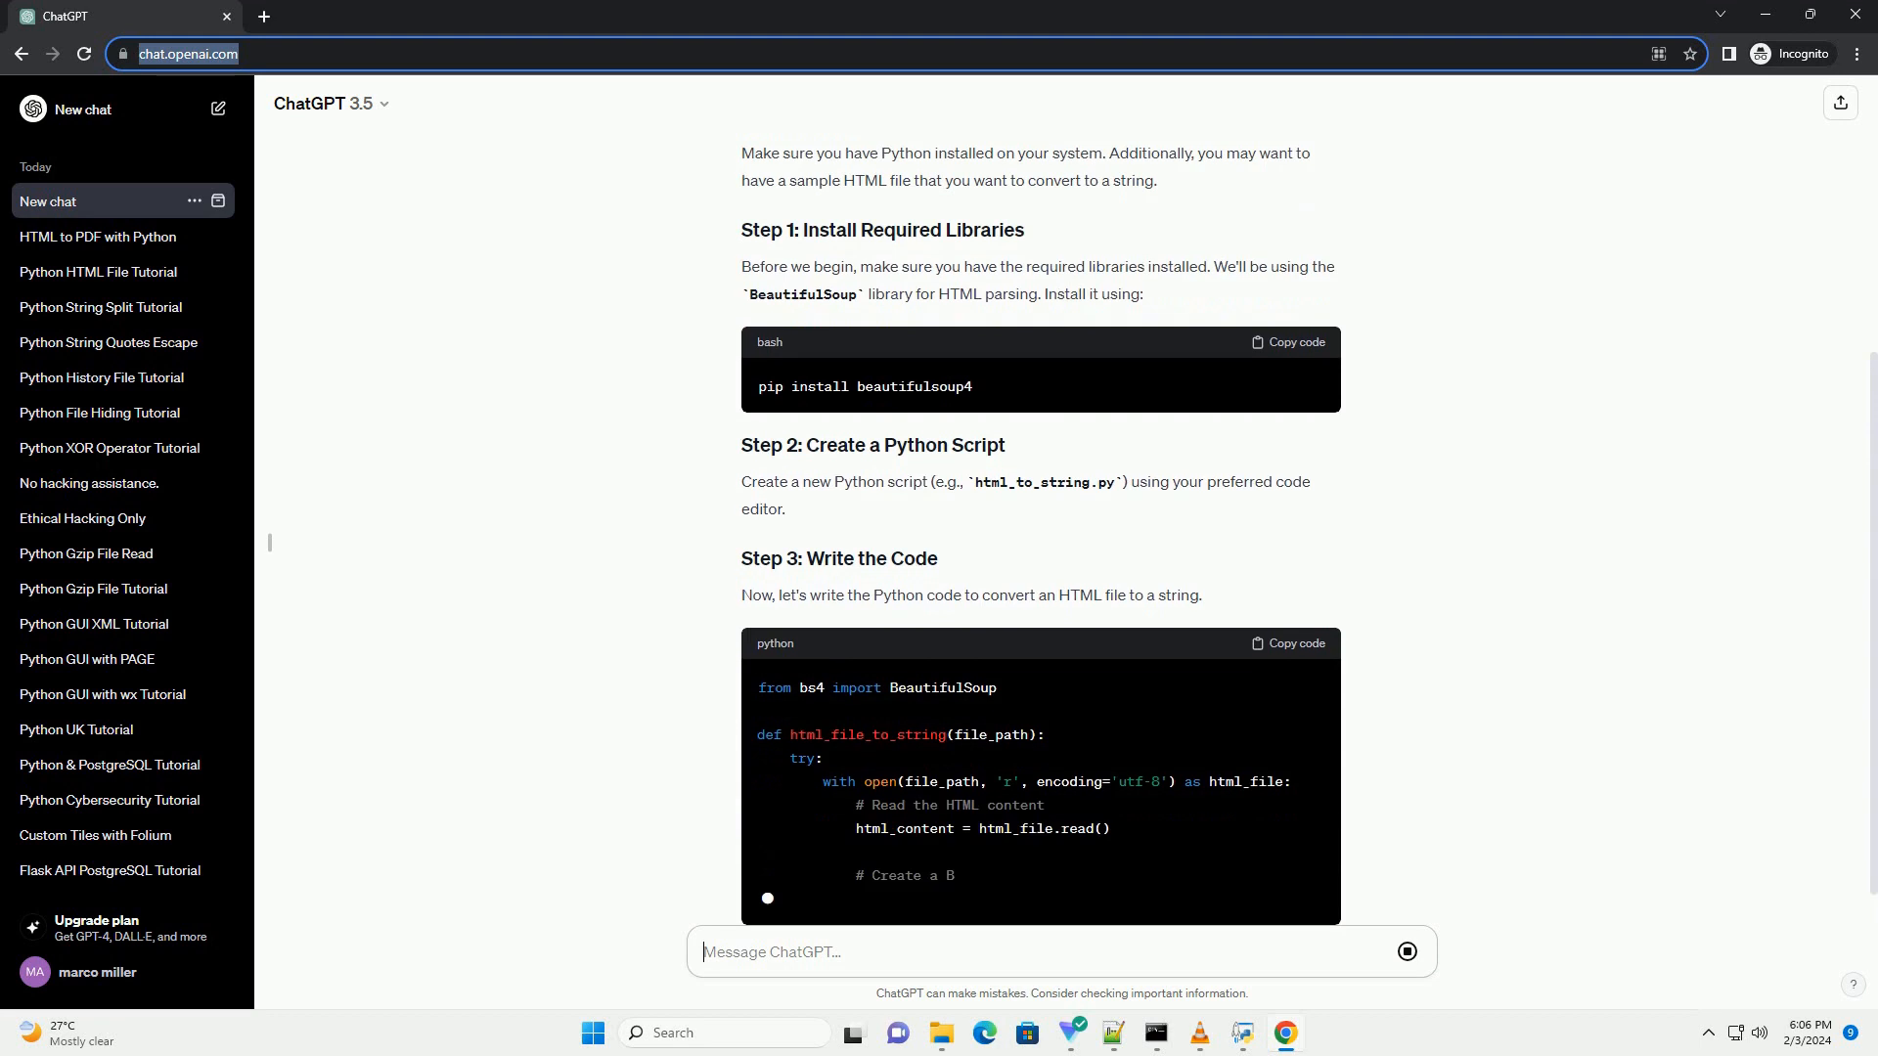
scroll(down, 3)
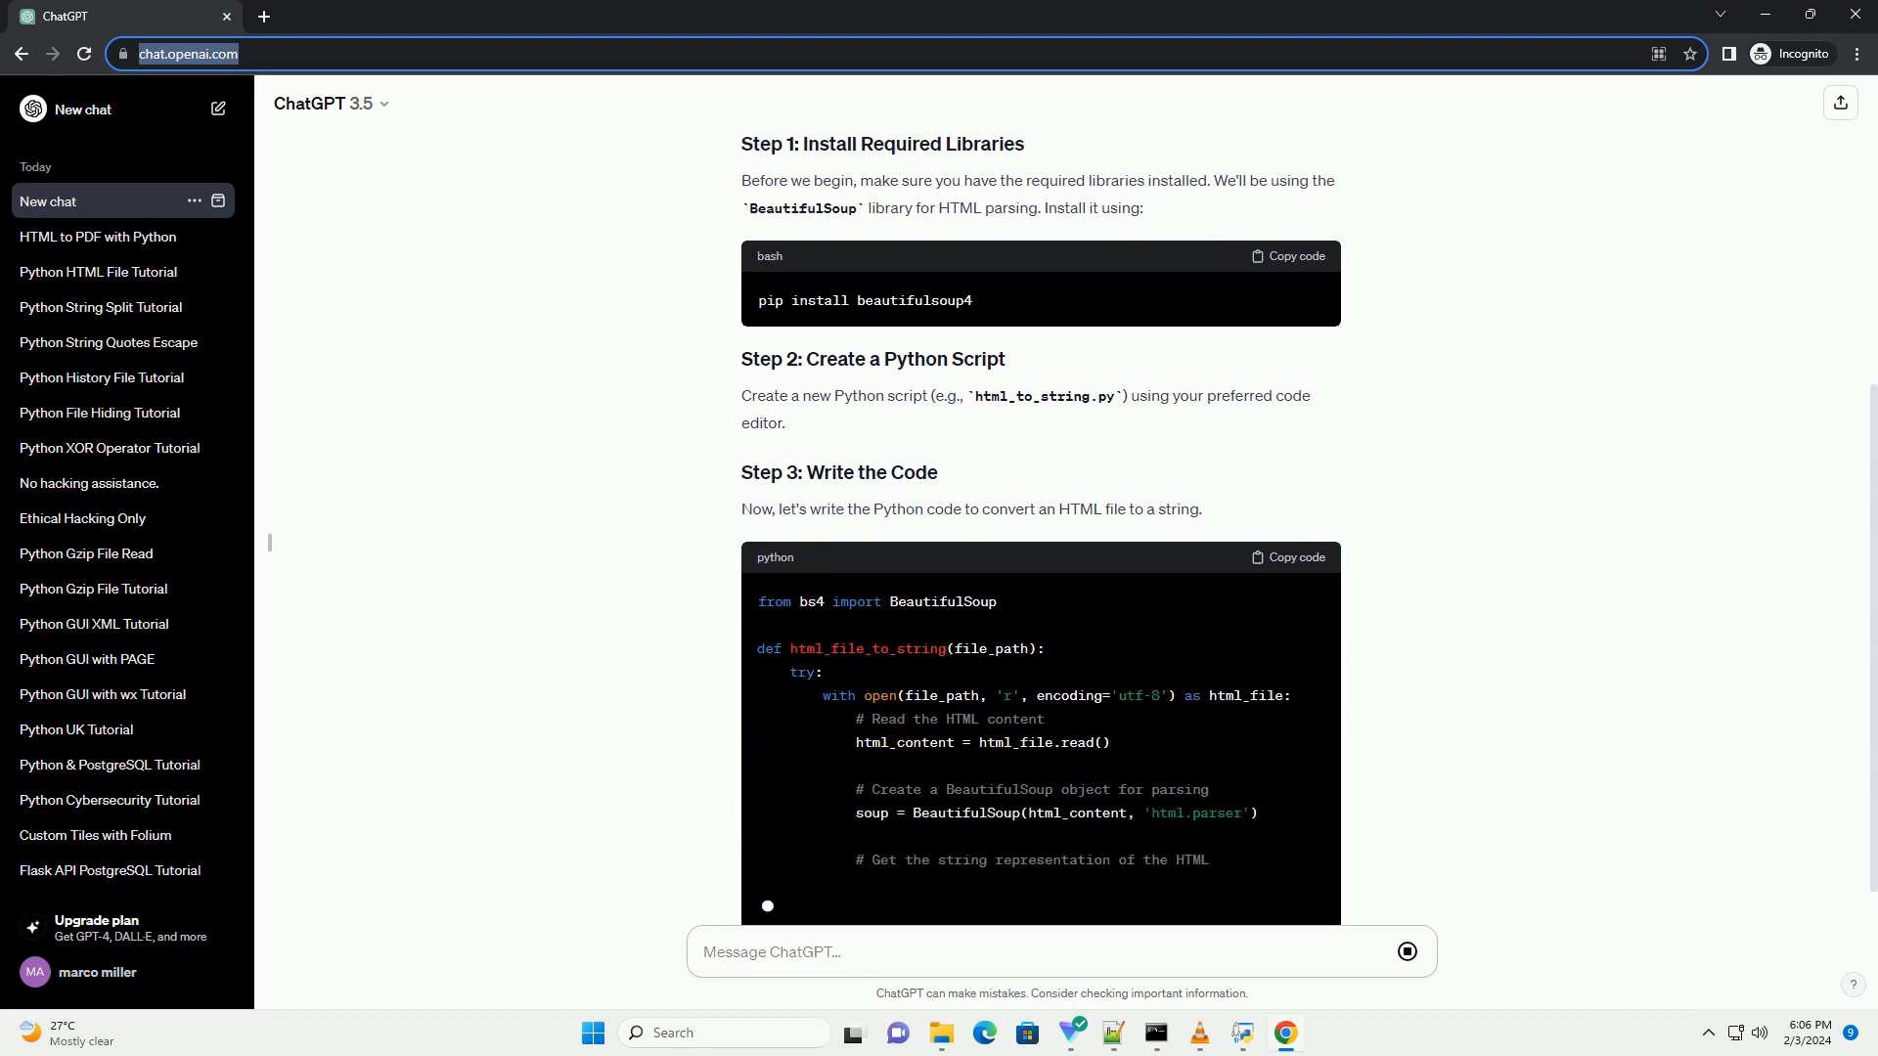
scroll(down, 3)
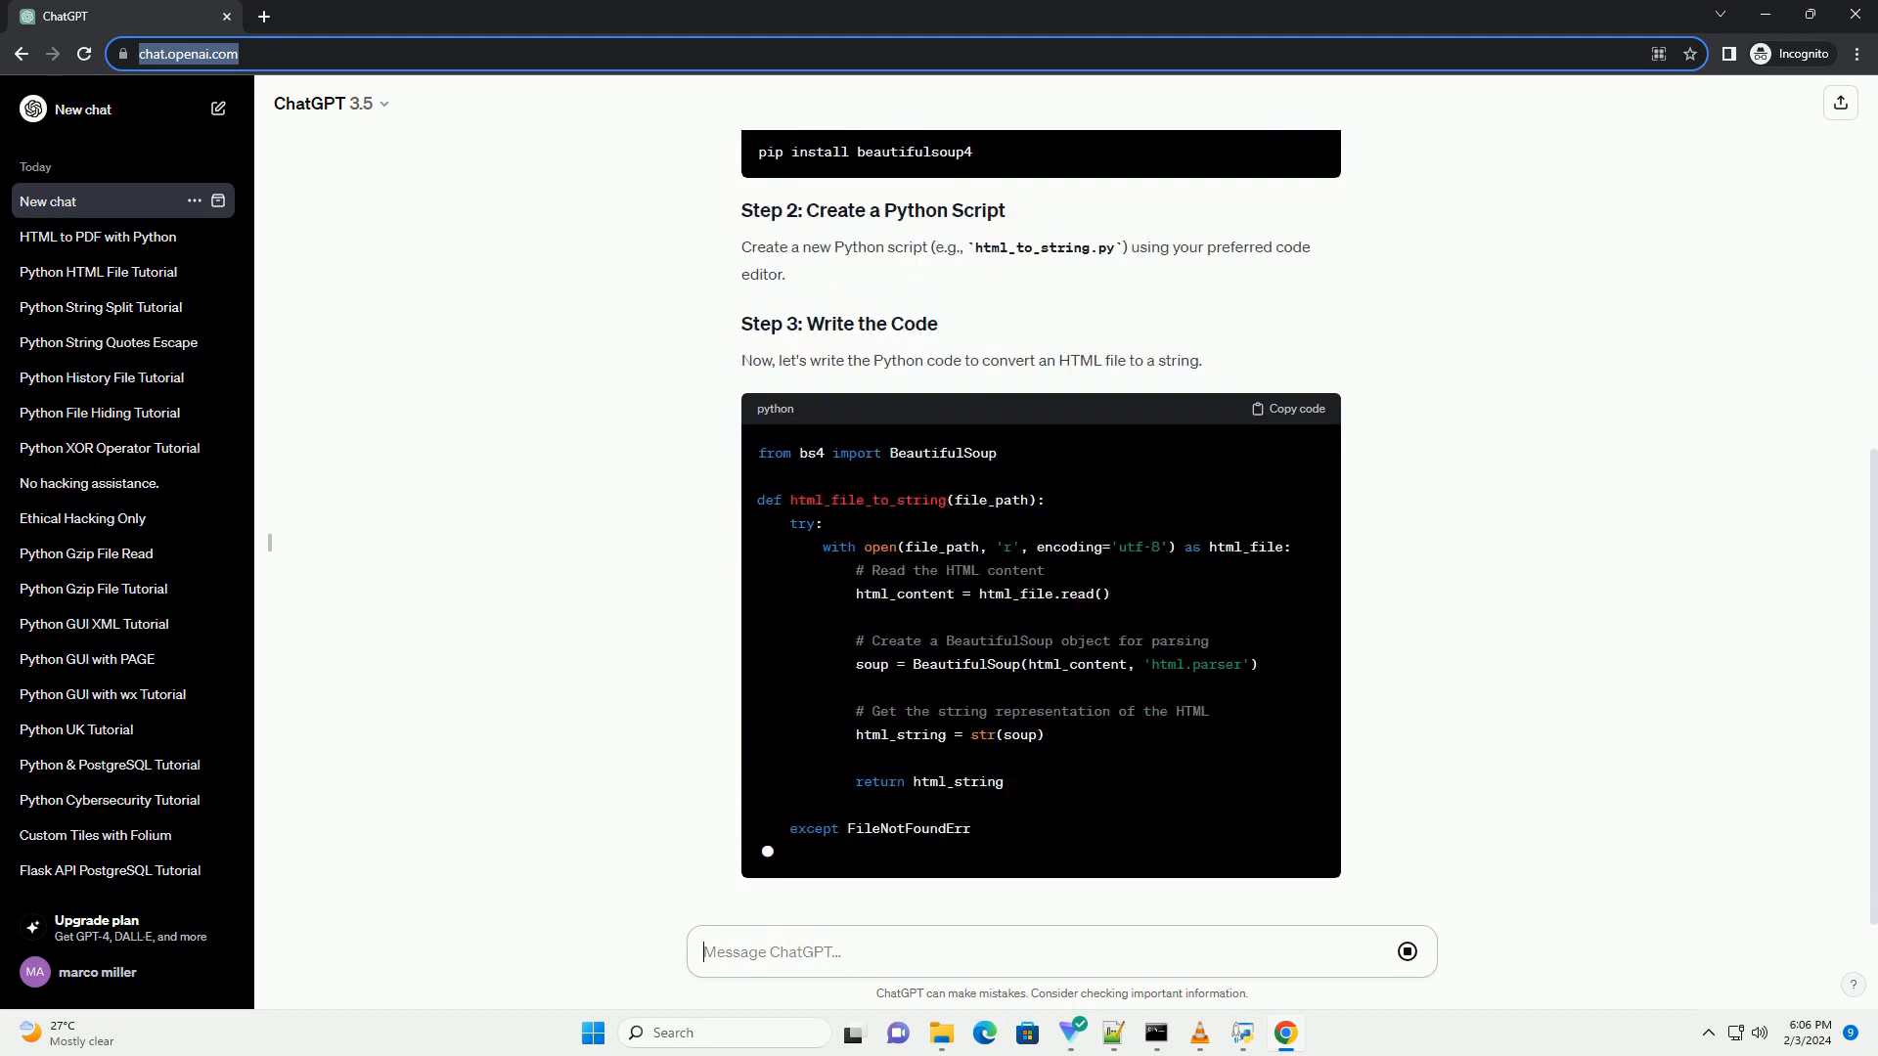
scroll(down, 3)
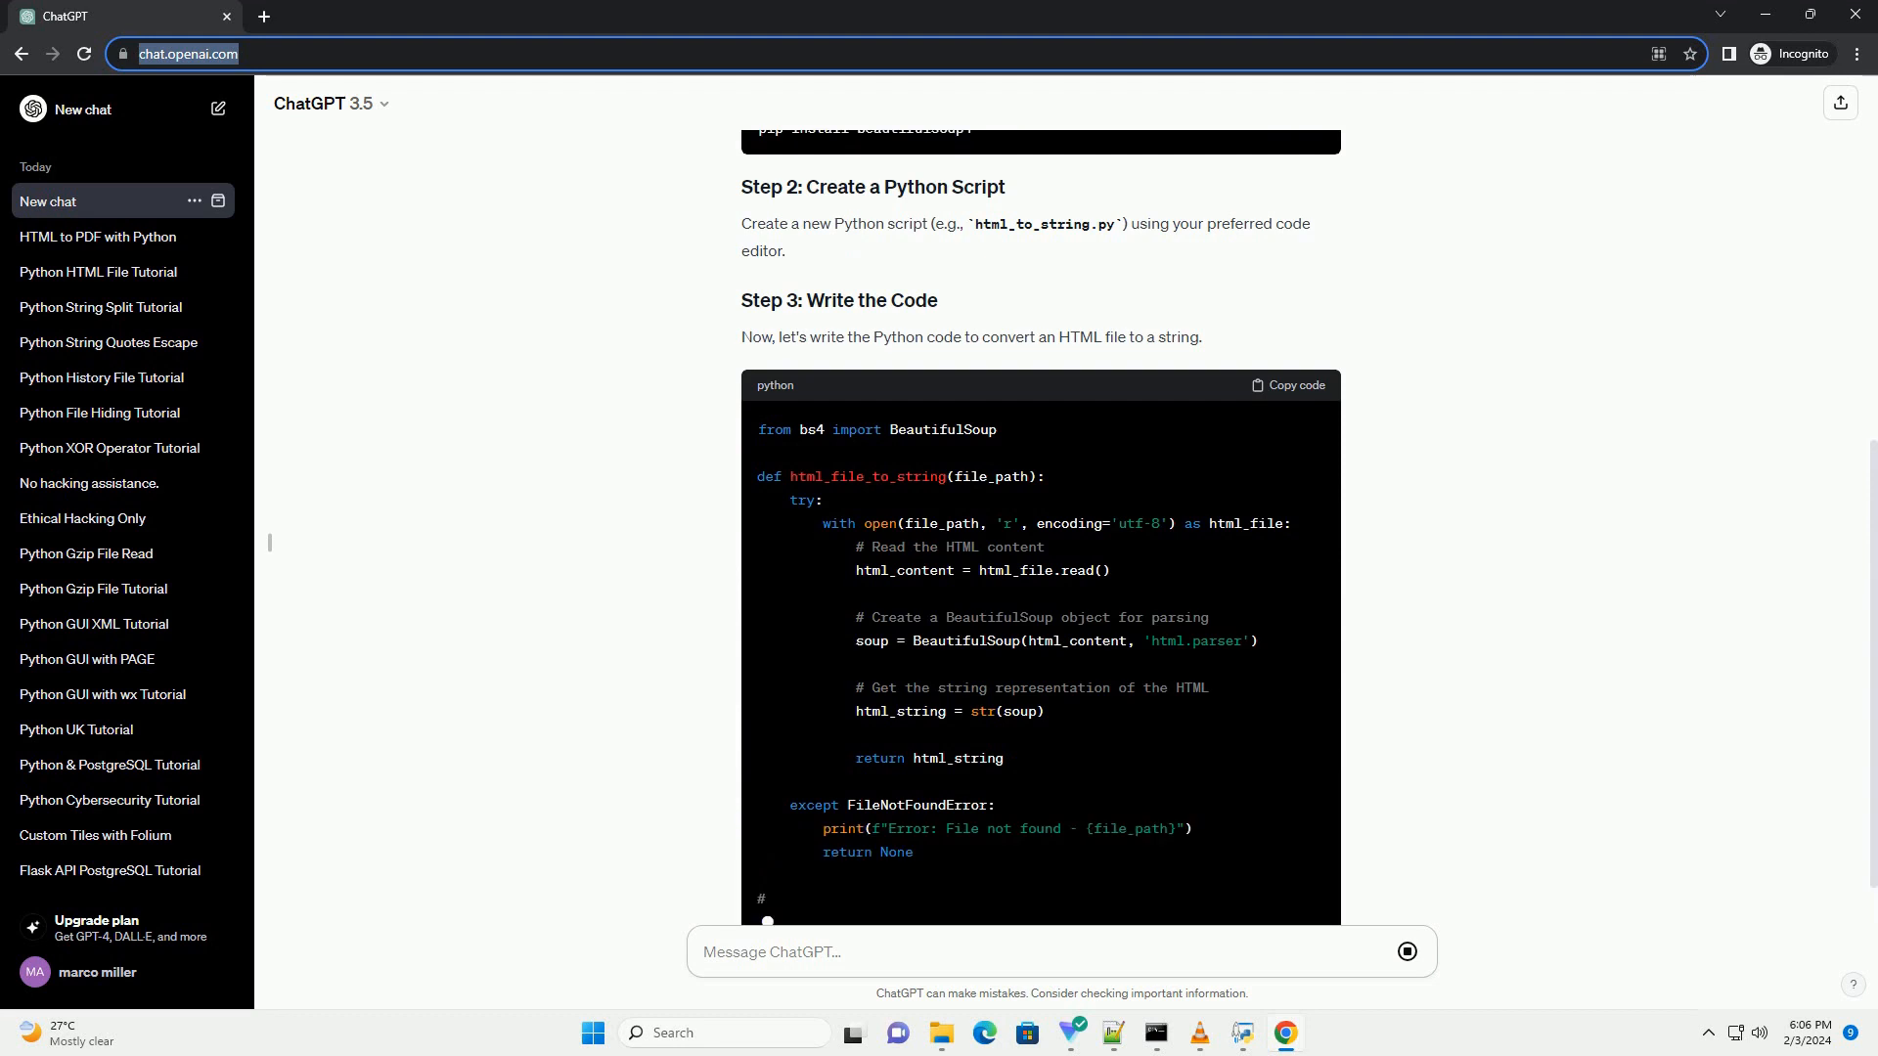
scroll(down, 3)
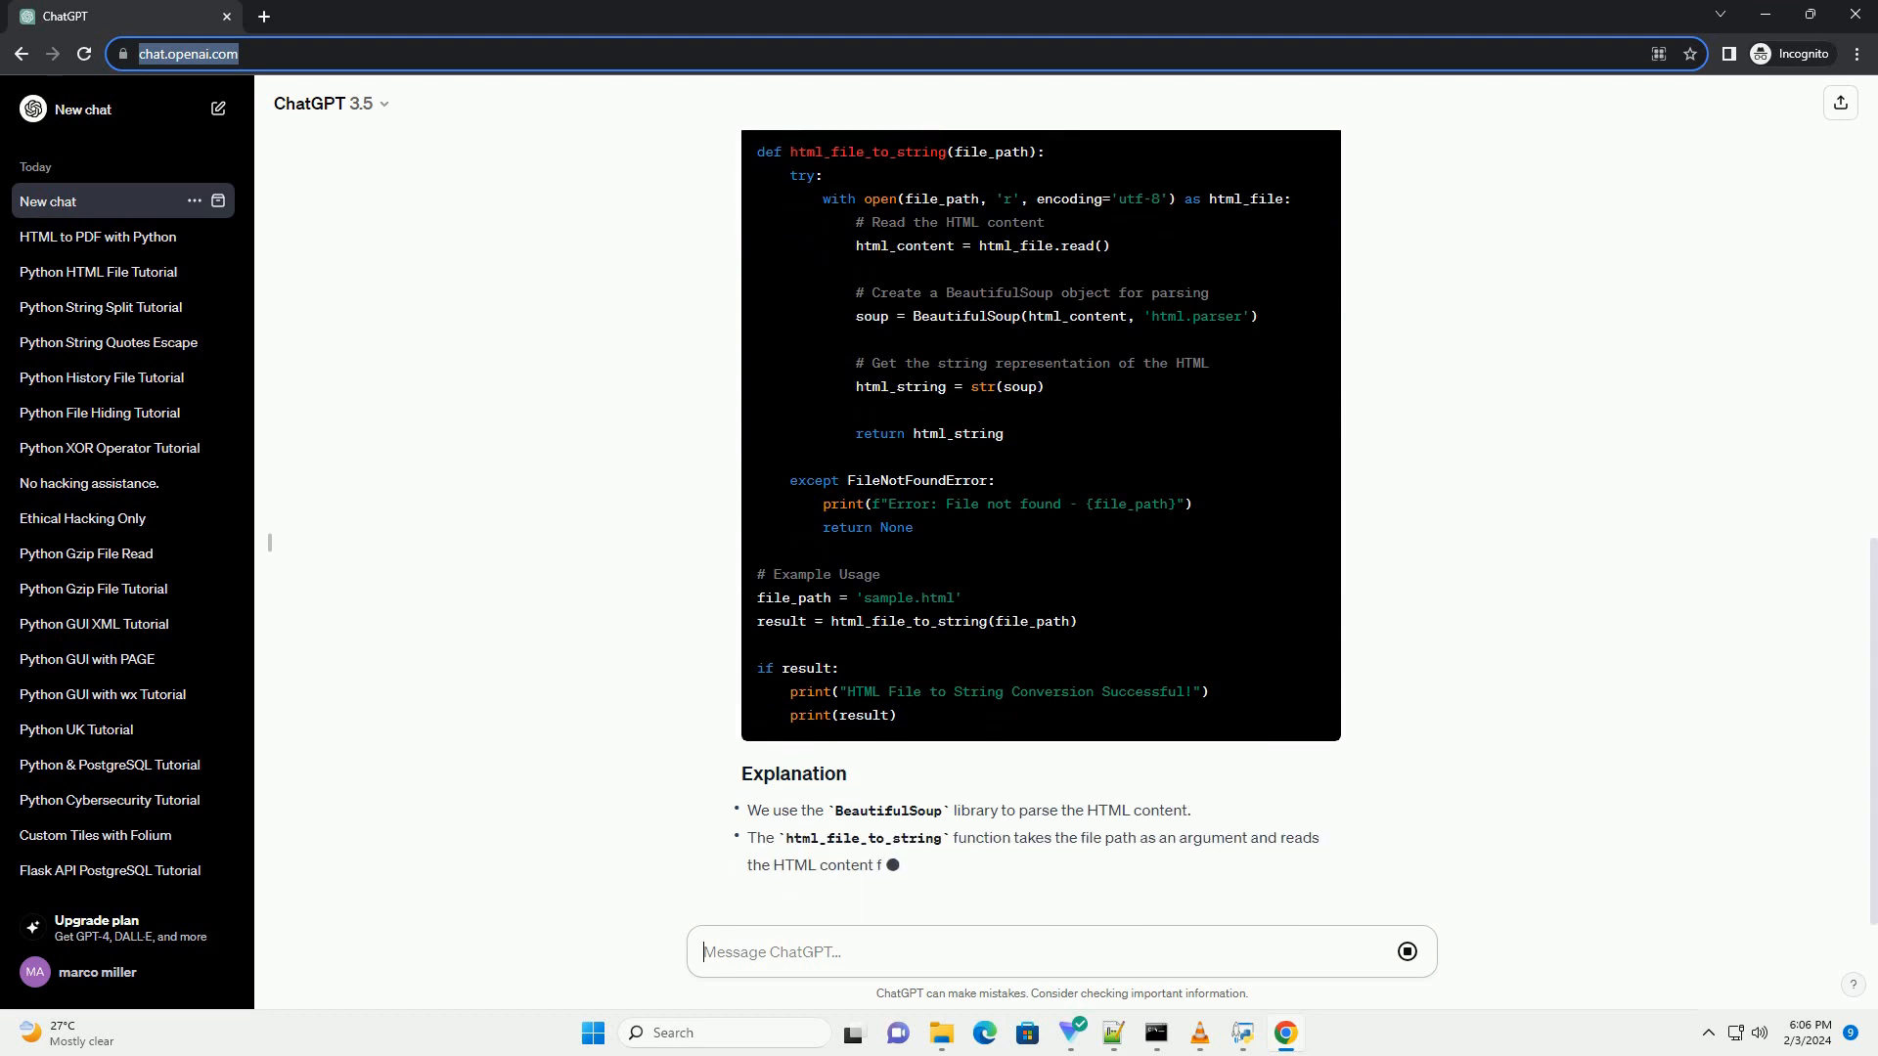
Step: Scroll down through the sample.html example usage and the Explanation bullets on BeautifulSoup and str(soup)
scroll(down, 3)
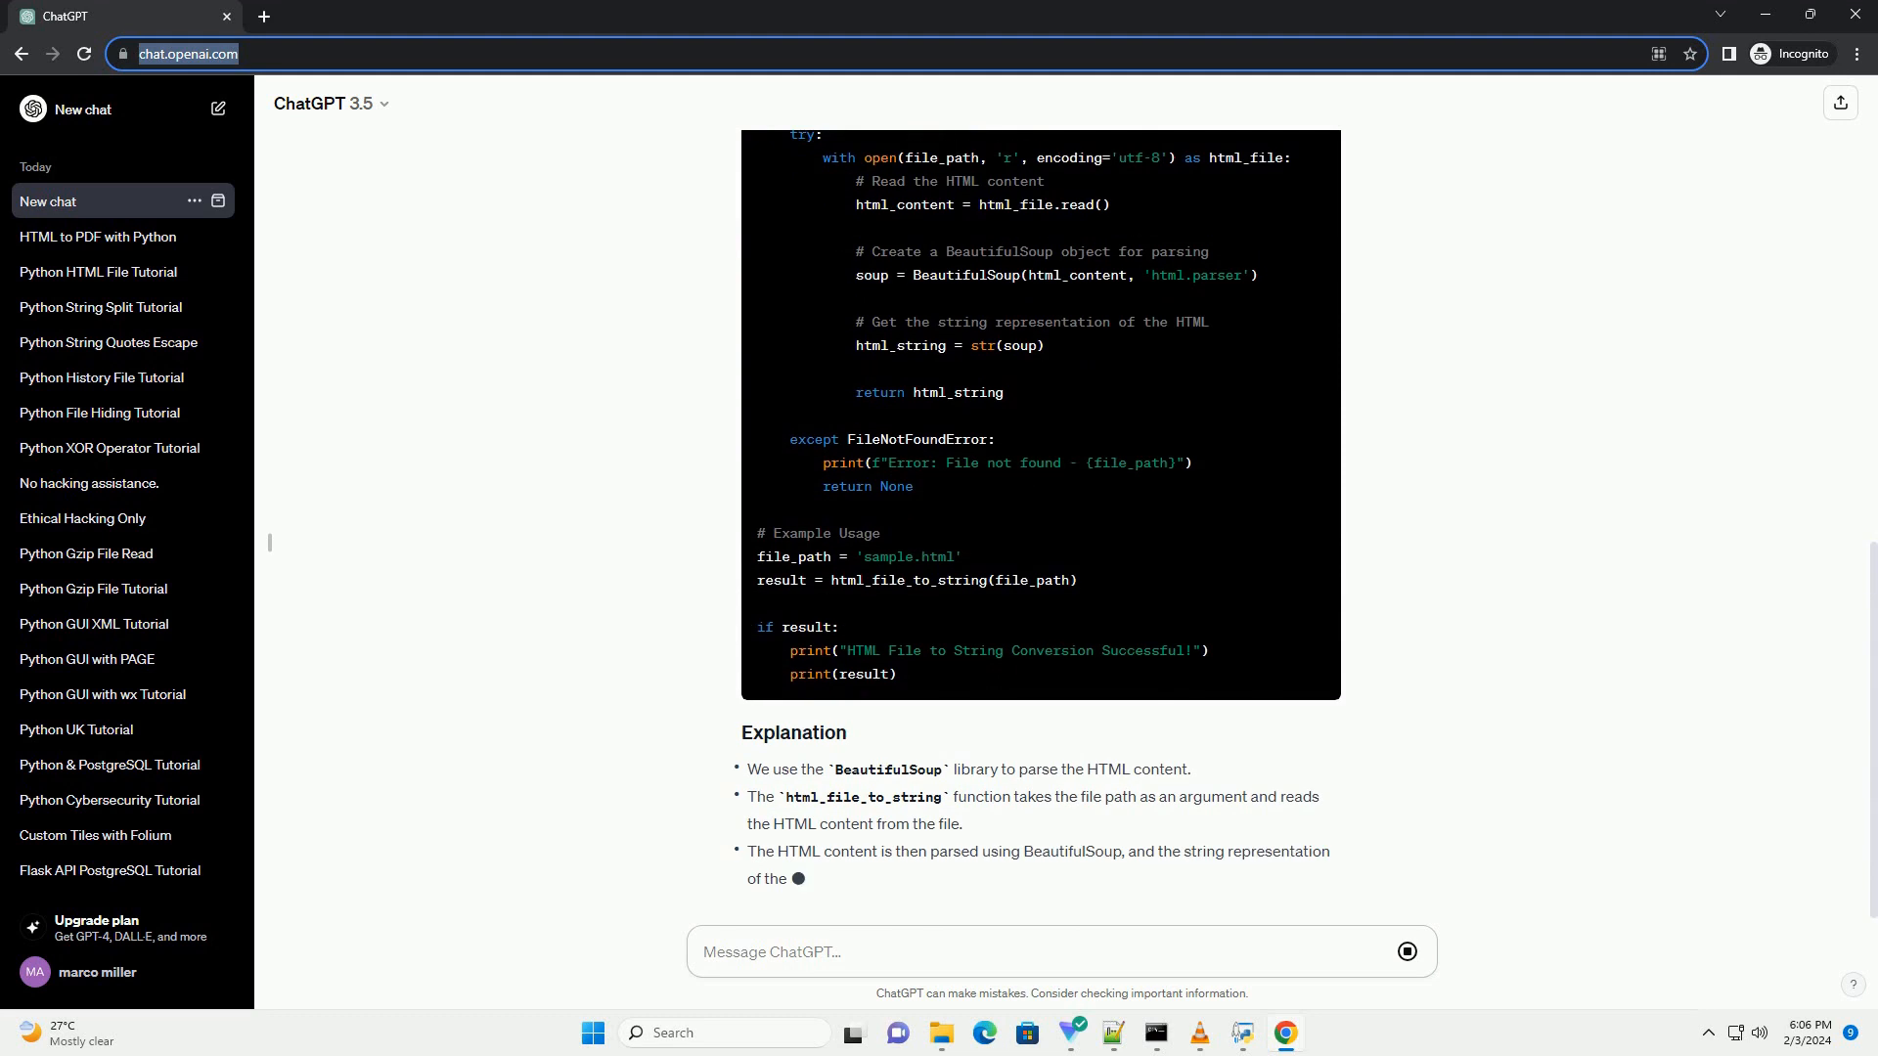
scroll(down, 3)
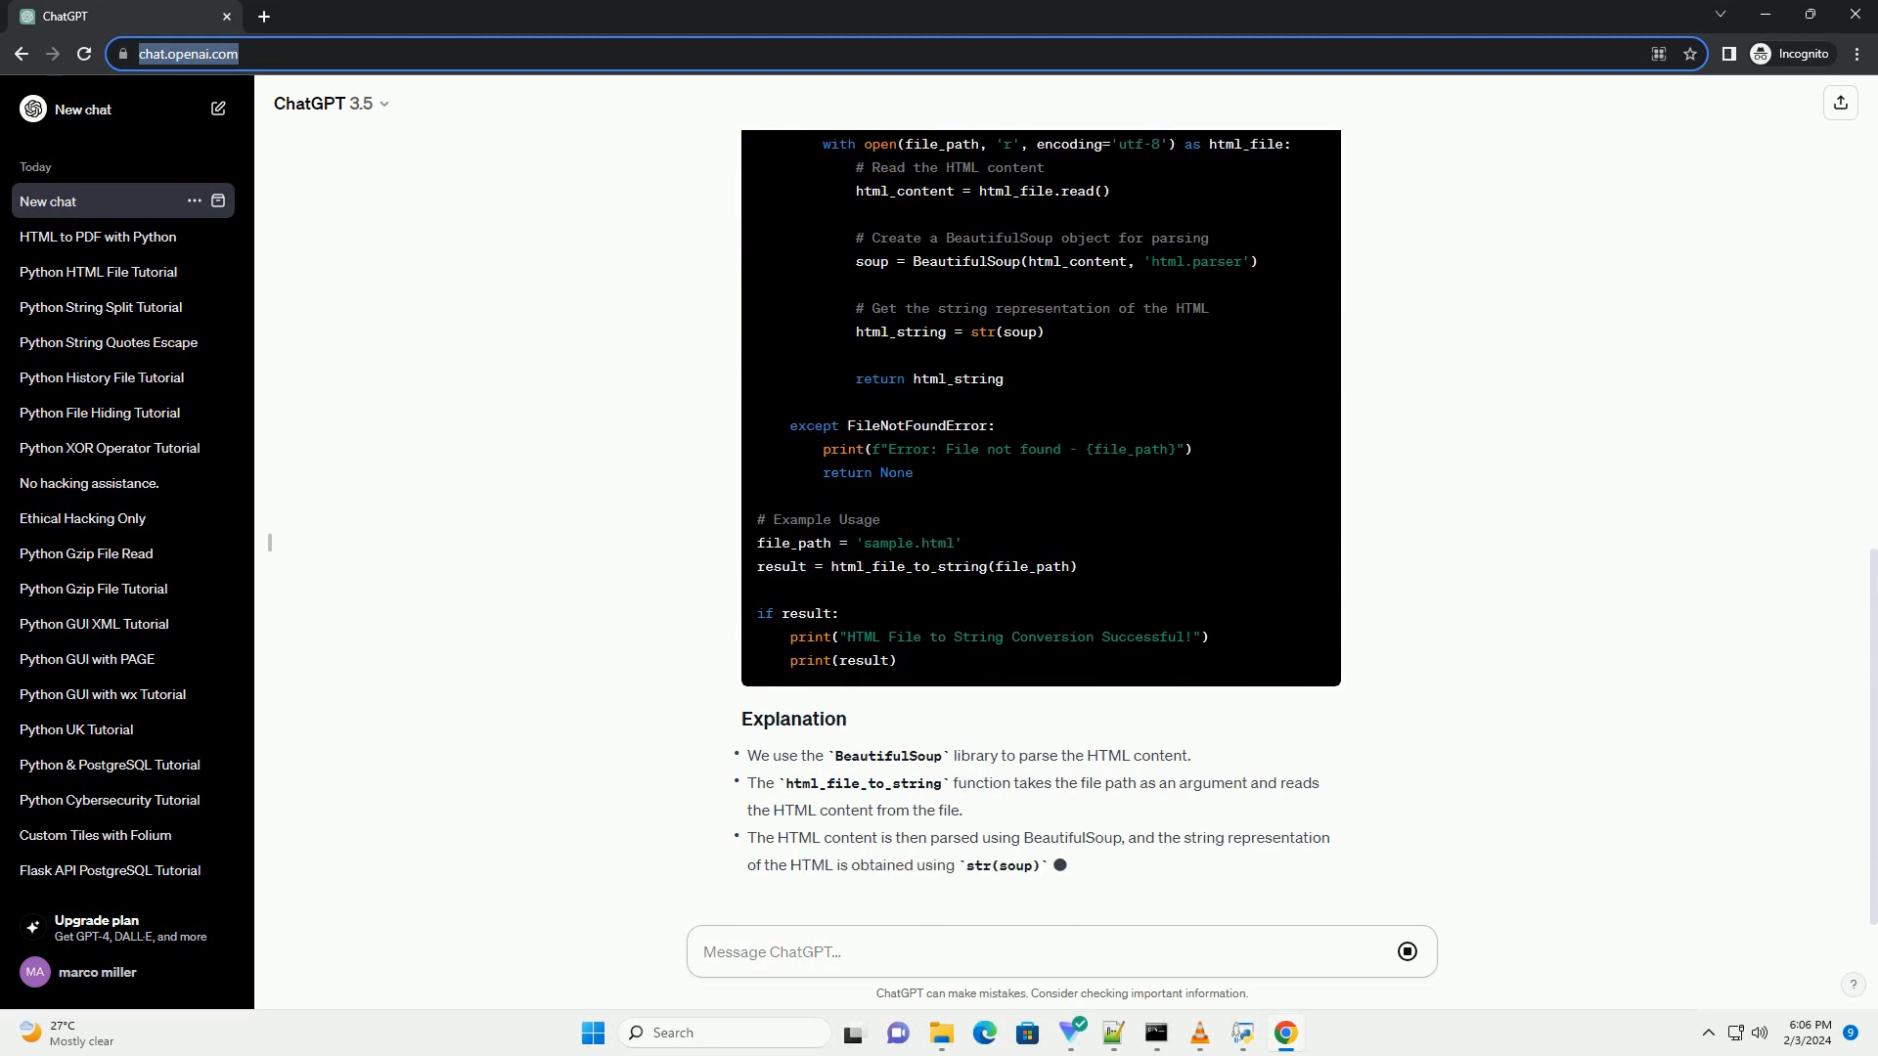
scroll(down, 3)
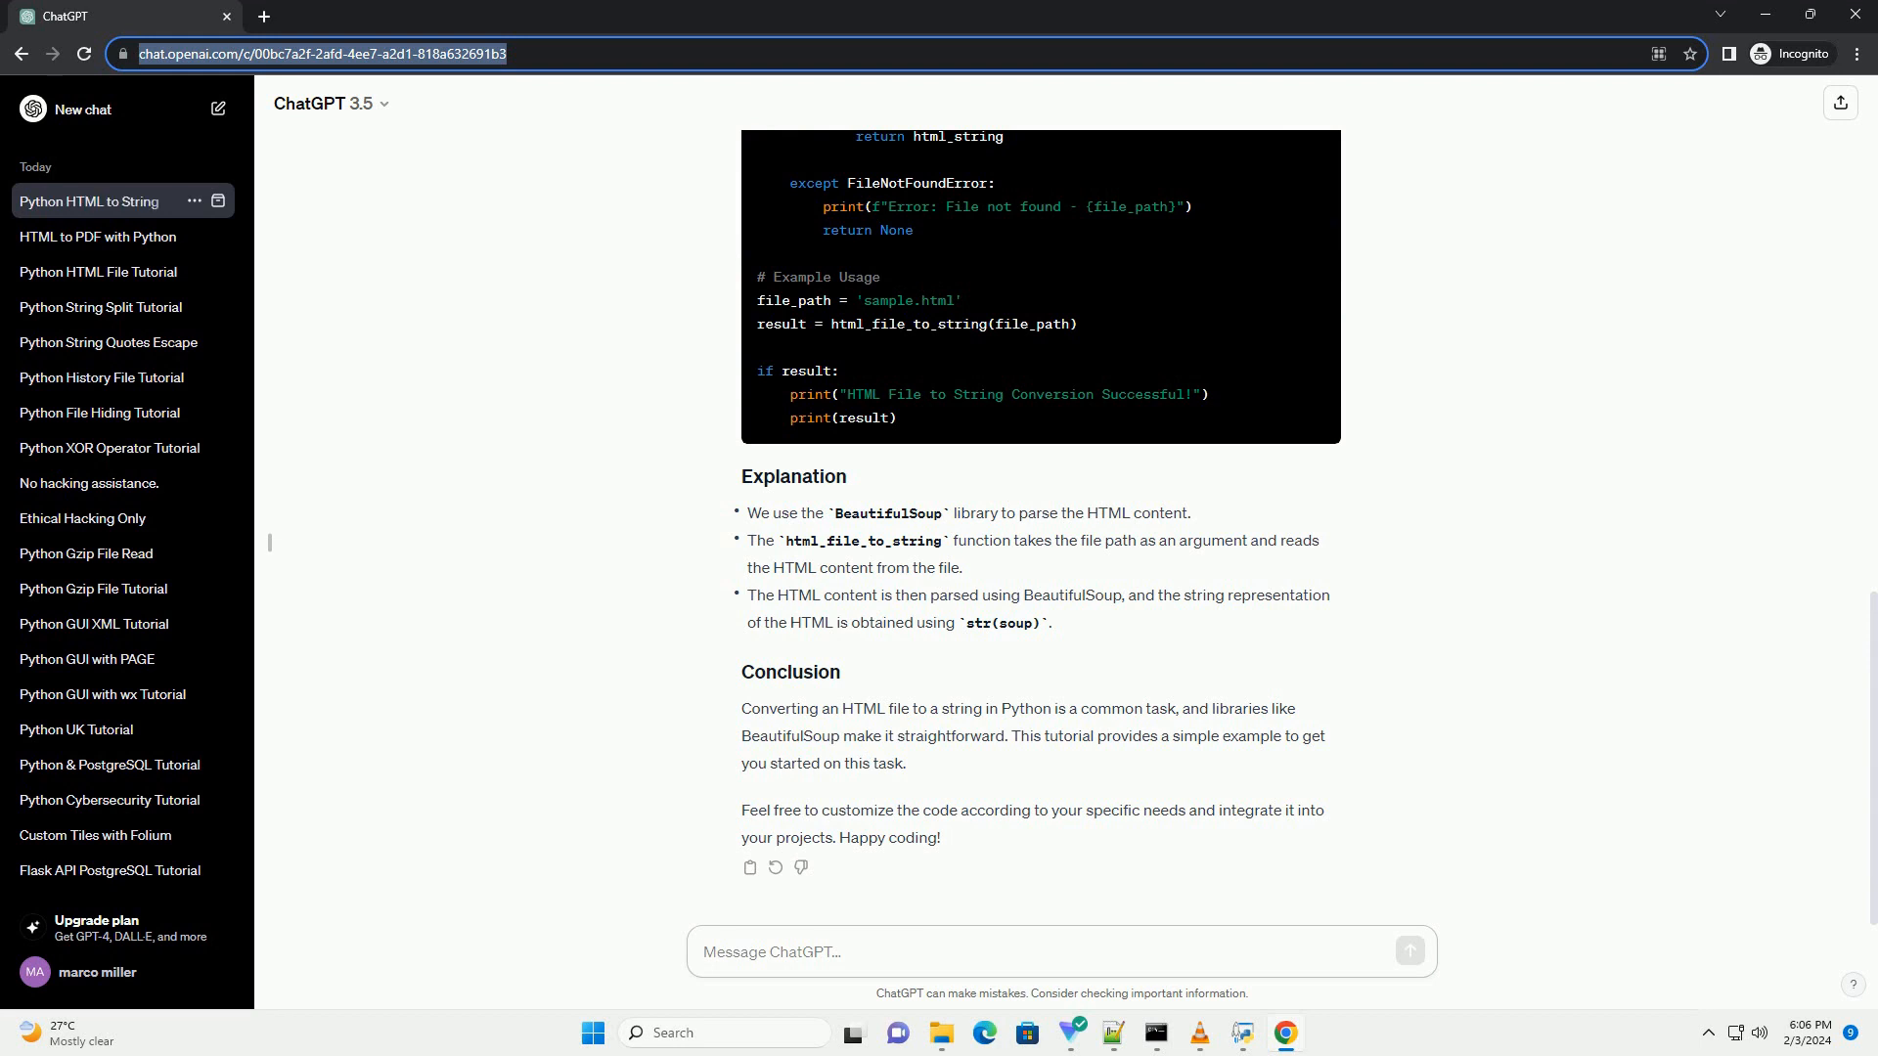
Step: Click into the finished reply area after the Conclusion ending 'Happy coding!' appears
click(1054, 951)
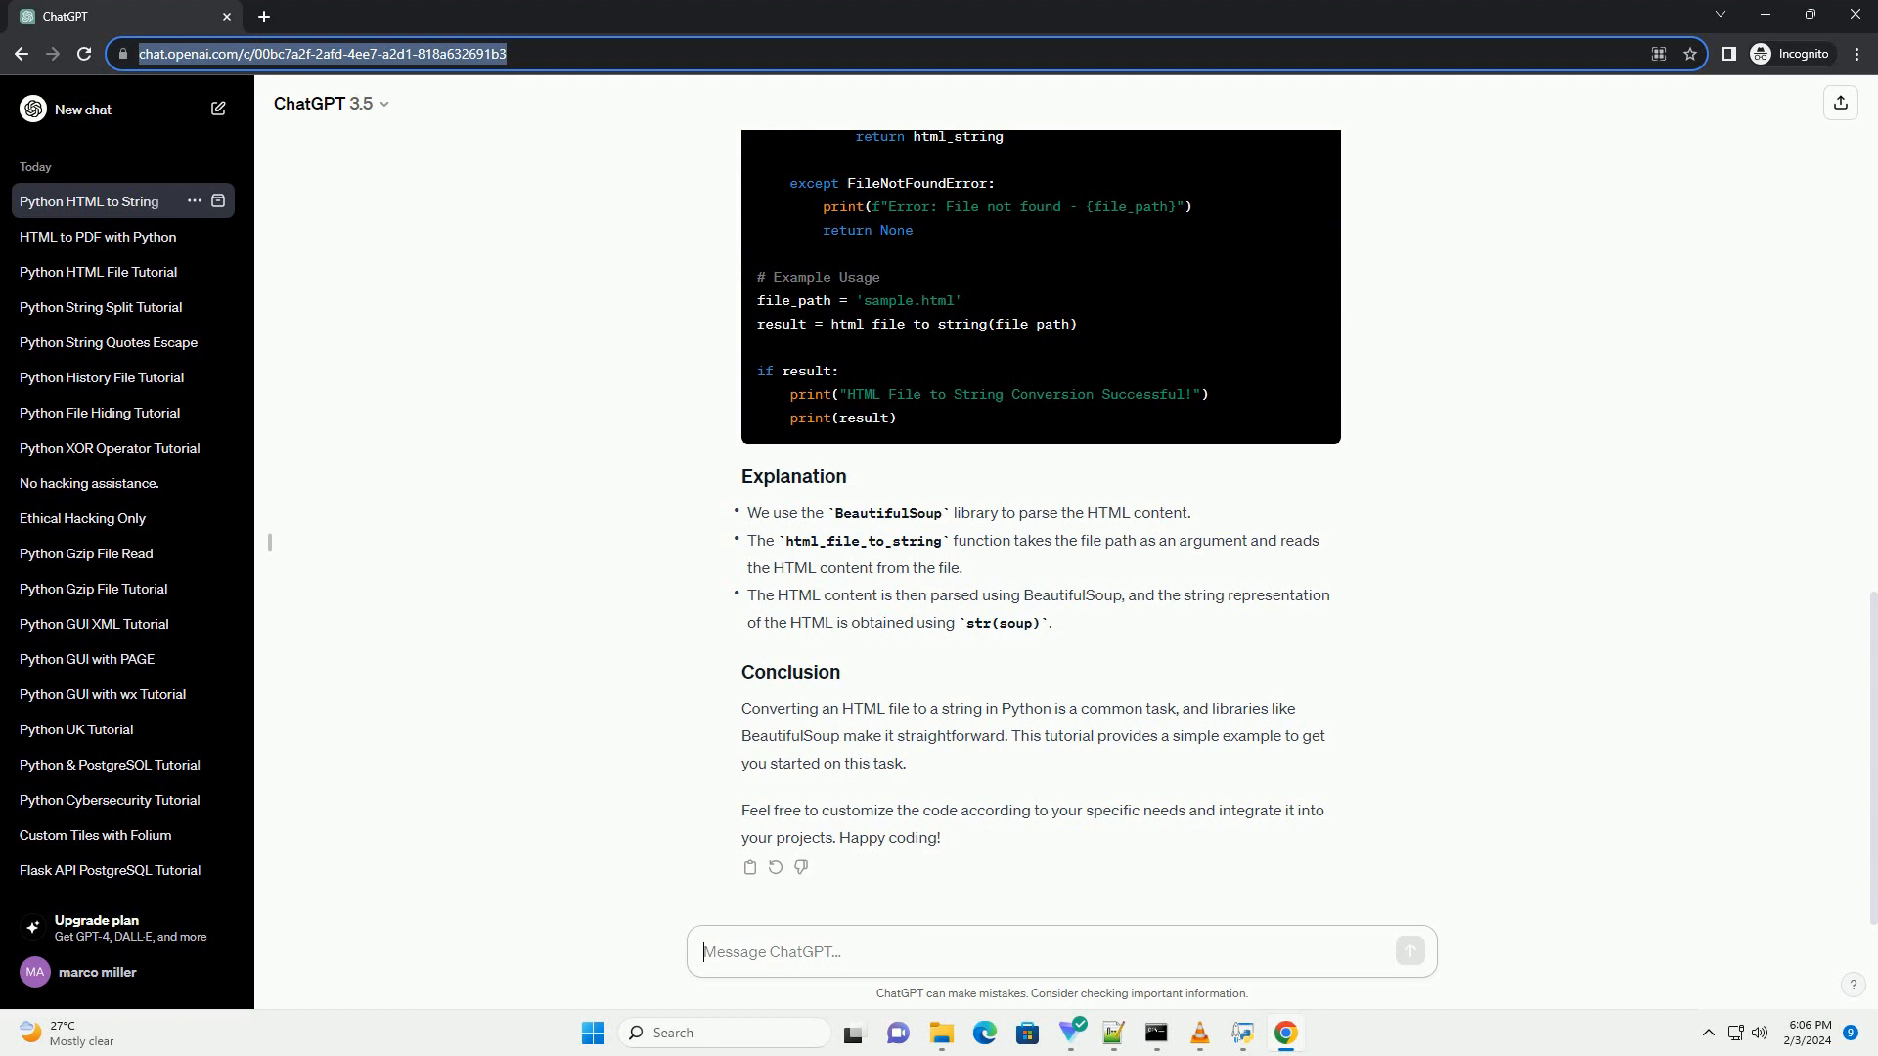